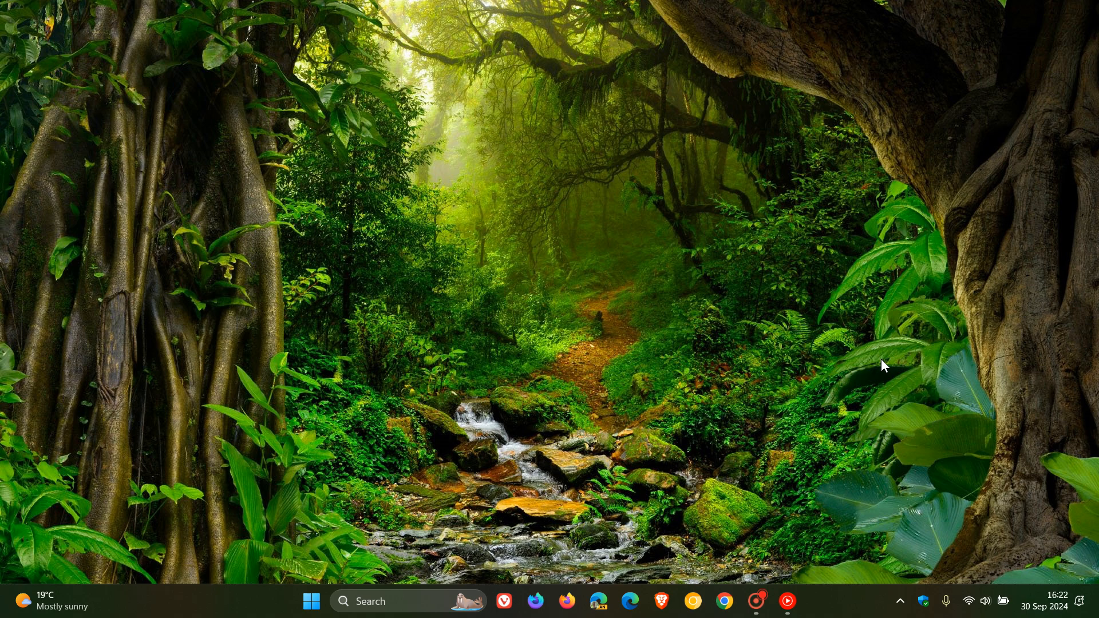
- Launch Settings from Start and go to System > Display, scrolling to Related settings
left_click(310, 600)
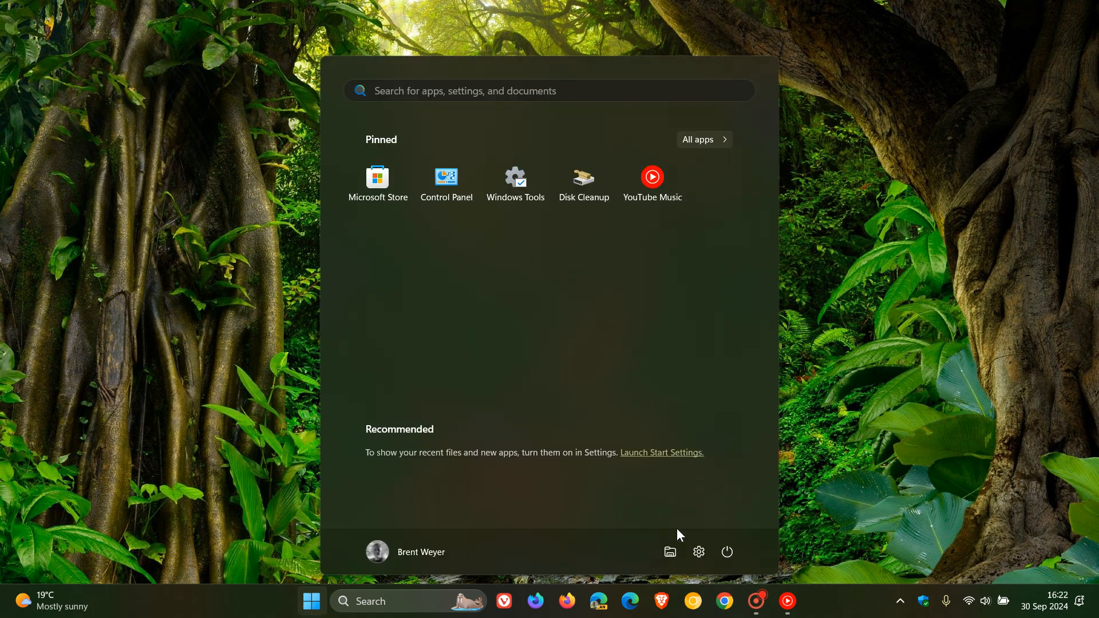
left_click(698, 553)
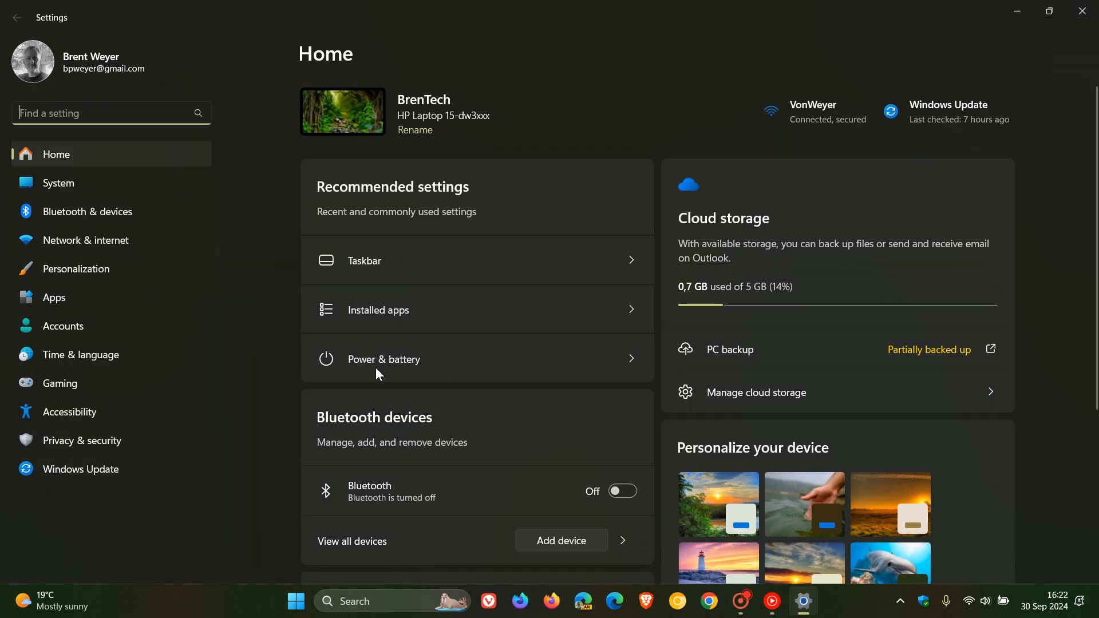
left_click(58, 183)
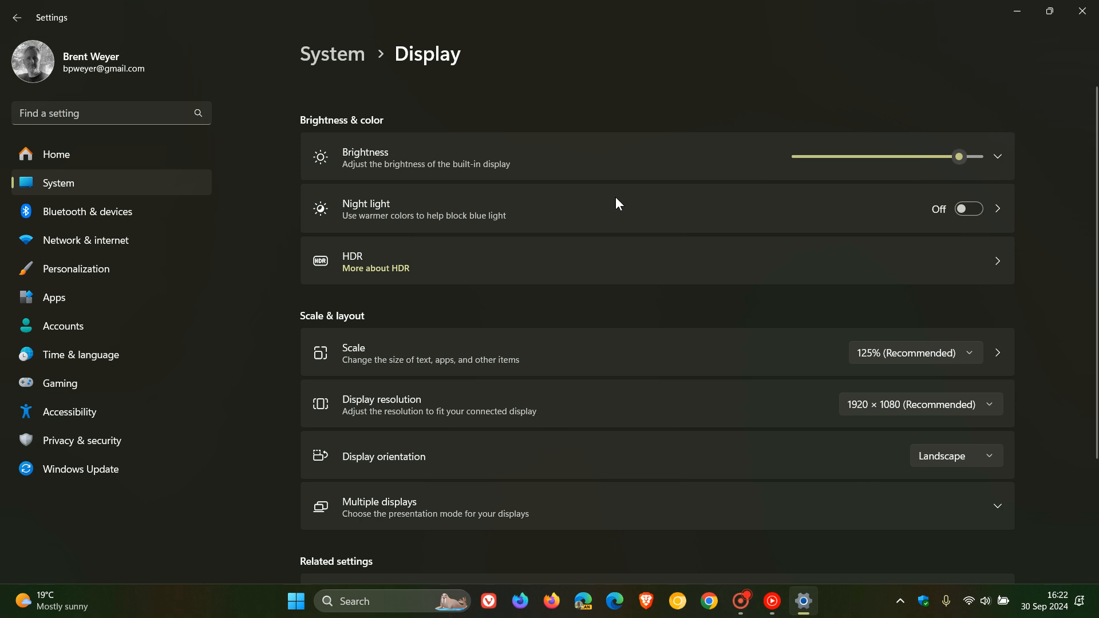
scroll("down", 3)
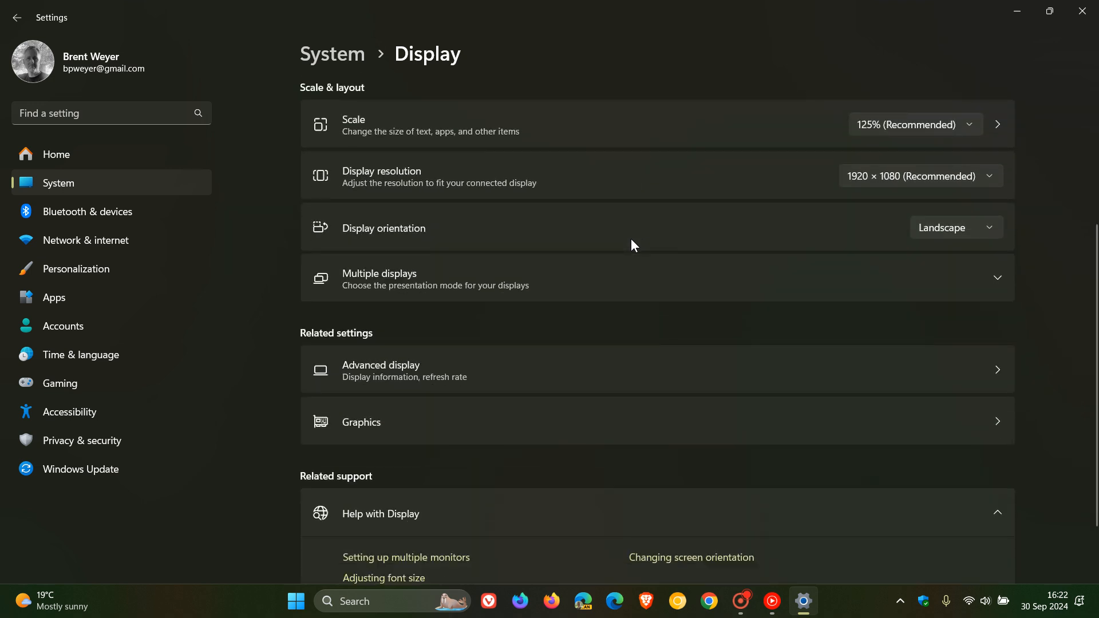
mouse_move(638, 371)
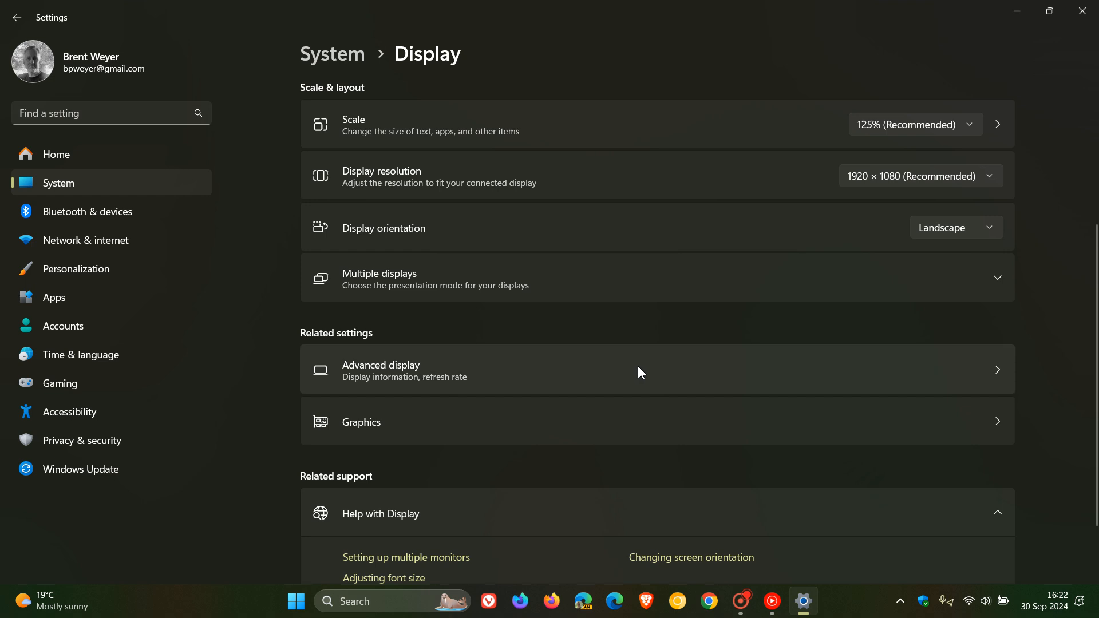
- Open Advanced display to view display information and the 59.98 Hz refresh rate
left_click(630, 369)
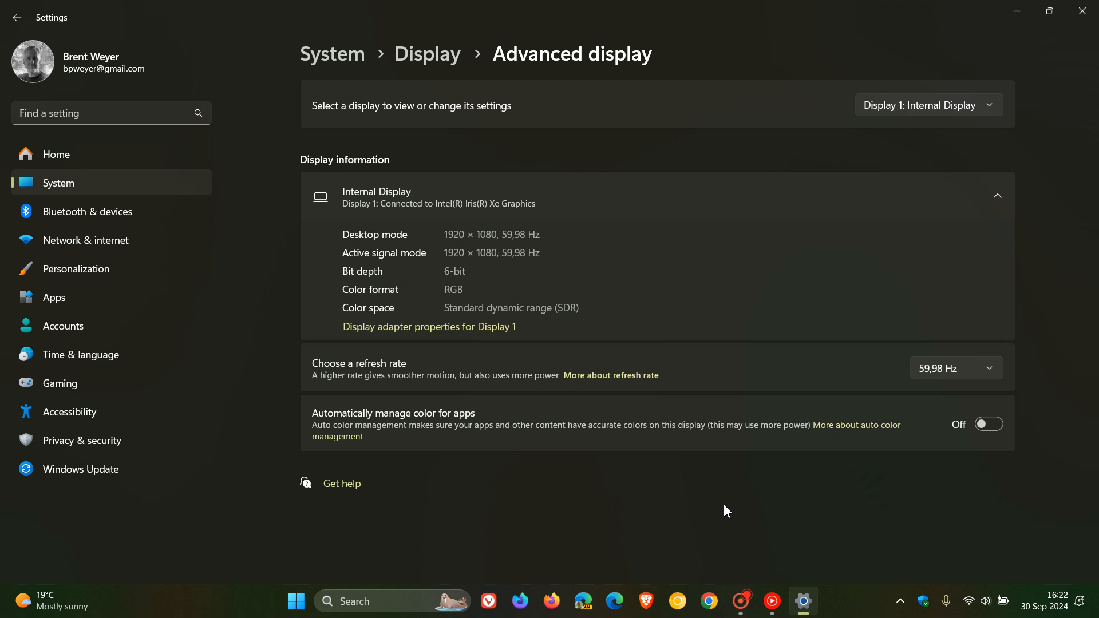
mouse_move(341, 398)
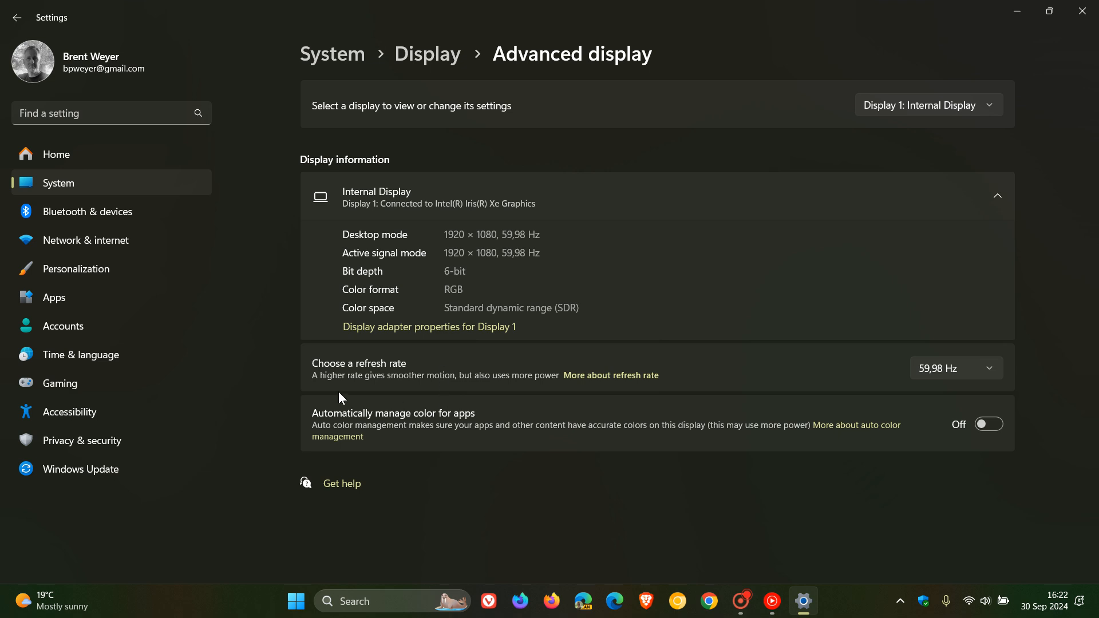
mouse_move(461, 386)
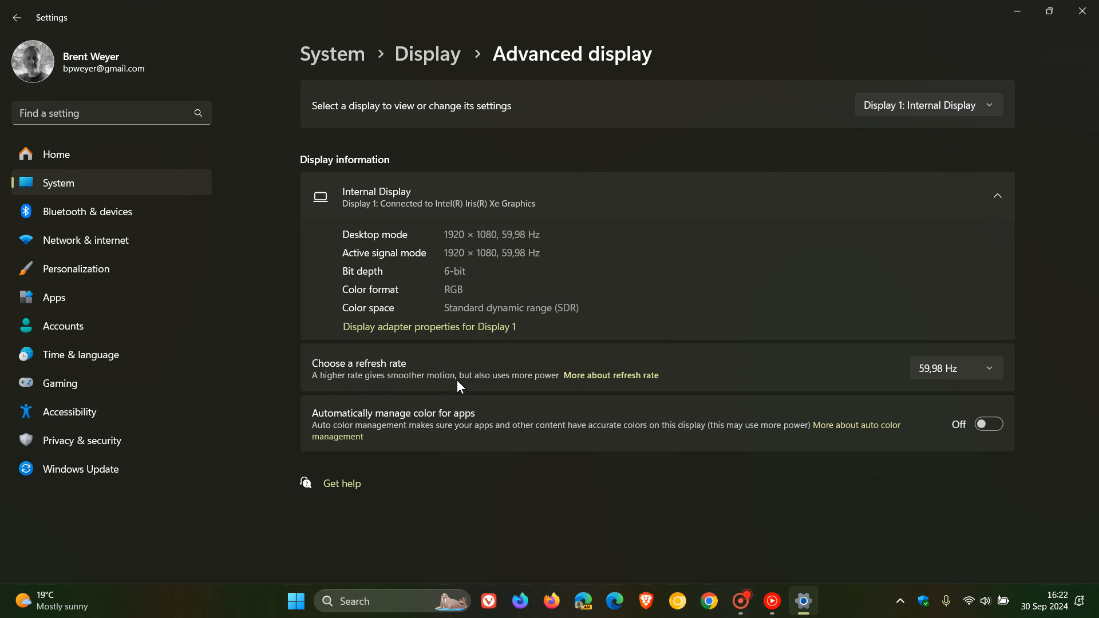
mouse_move(568, 387)
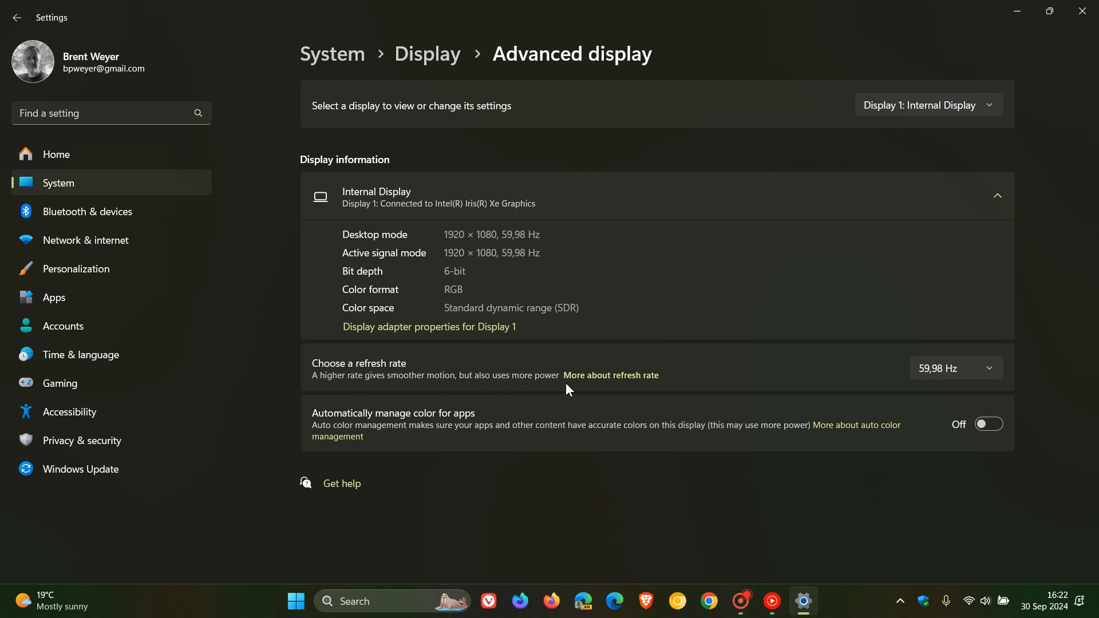
mouse_move(995, 371)
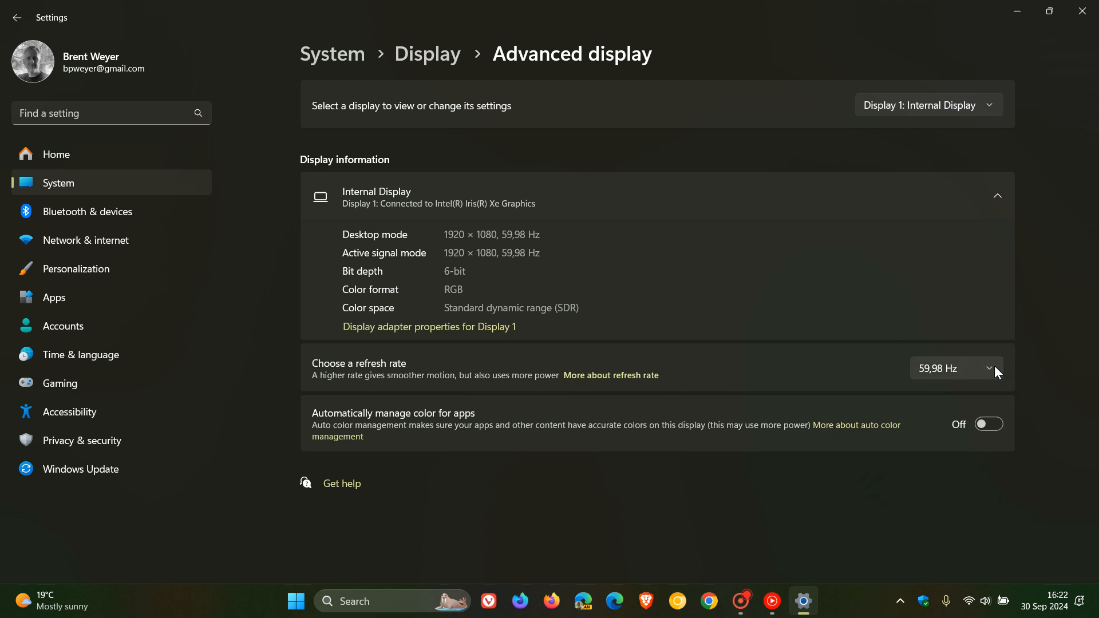
mouse_move(993, 372)
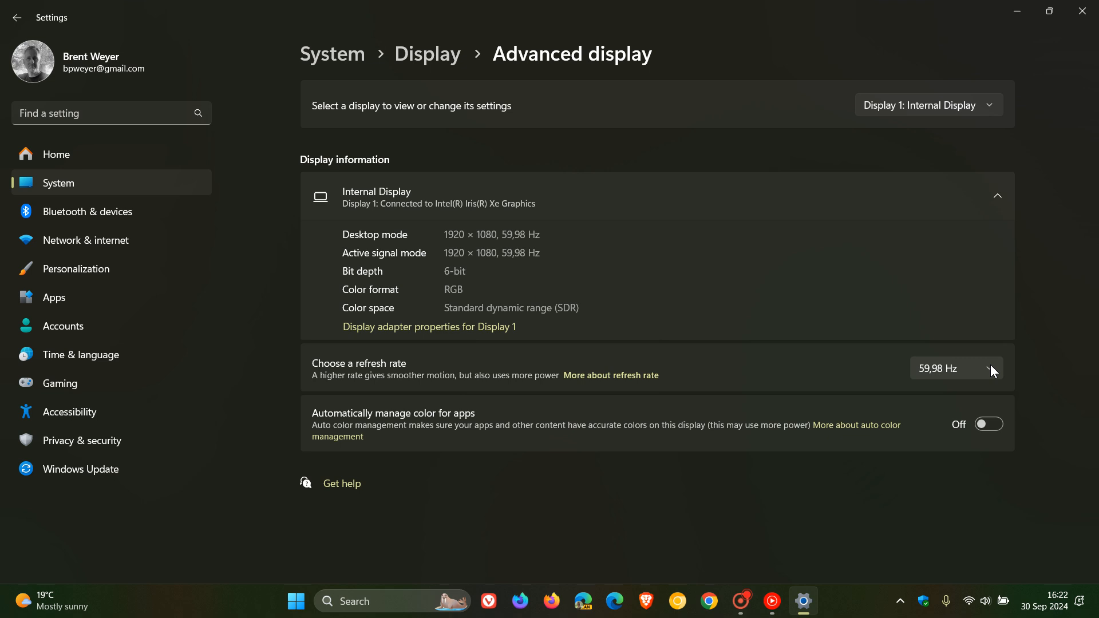
- Expand the refresh rate dropdown to list 59,98 Hz and 39,98 Hz
left_click(954, 368)
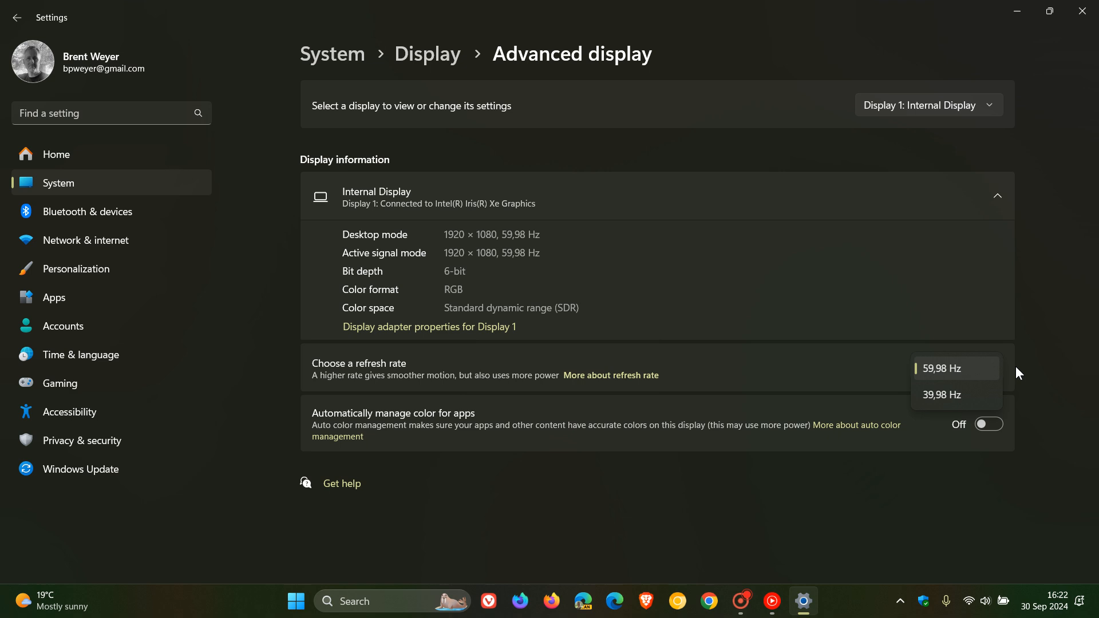
mouse_move(1044, 393)
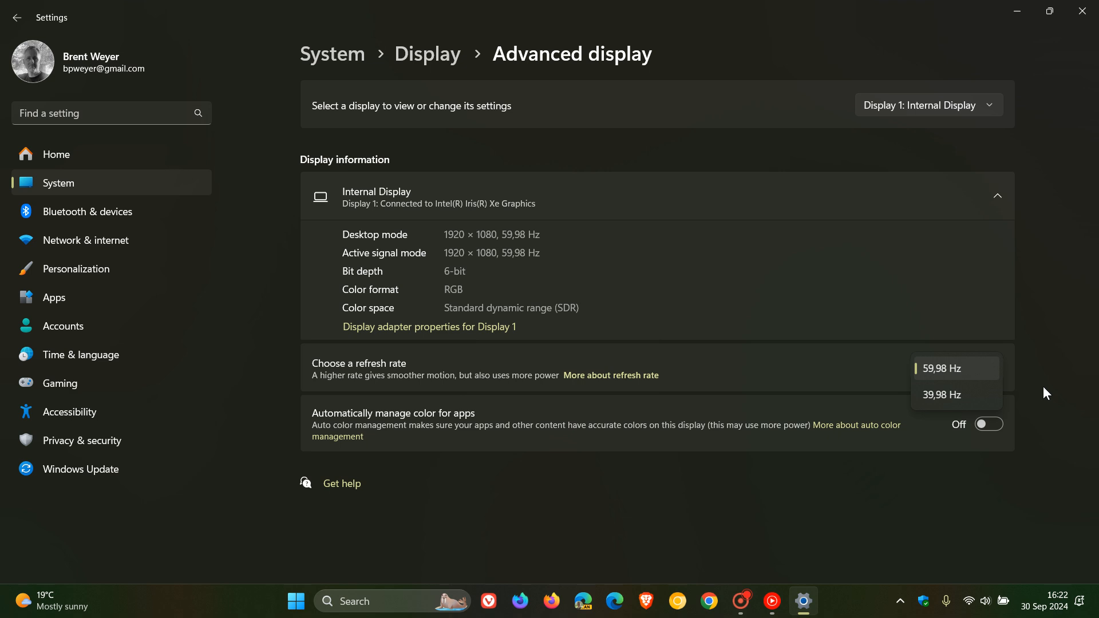
mouse_move(1036, 359)
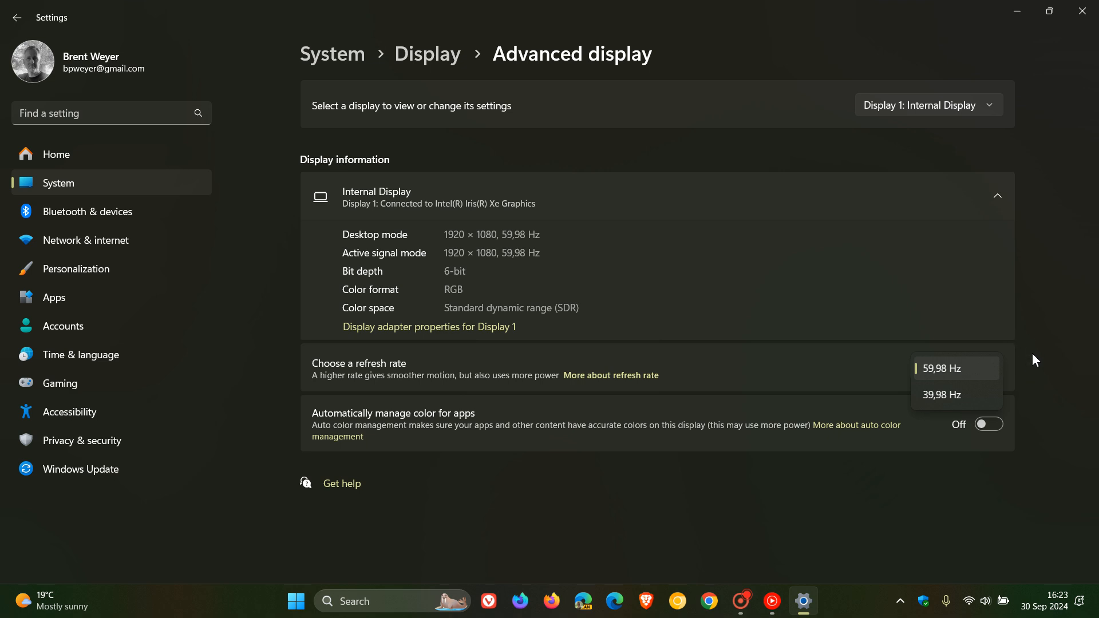
mouse_move(395, 383)
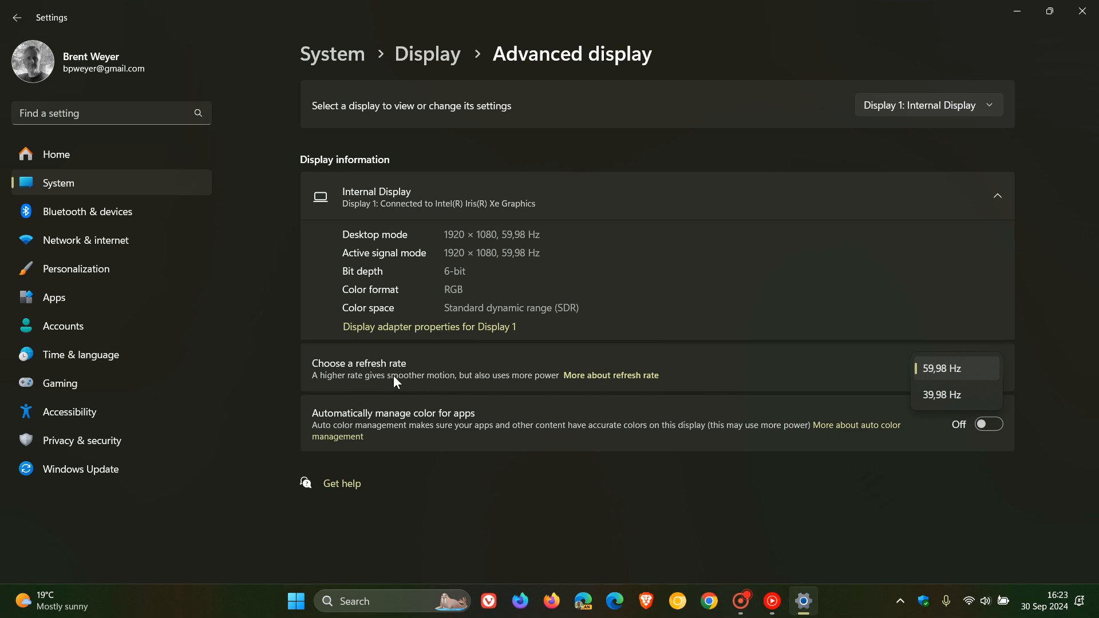
mouse_move(762, 337)
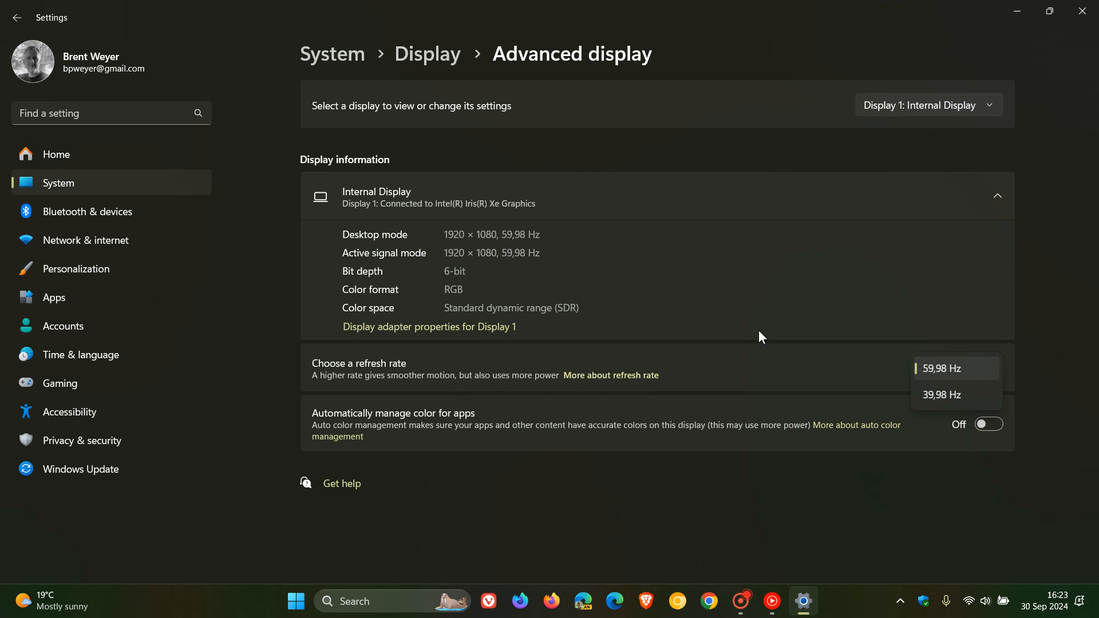
mouse_move(1056, 295)
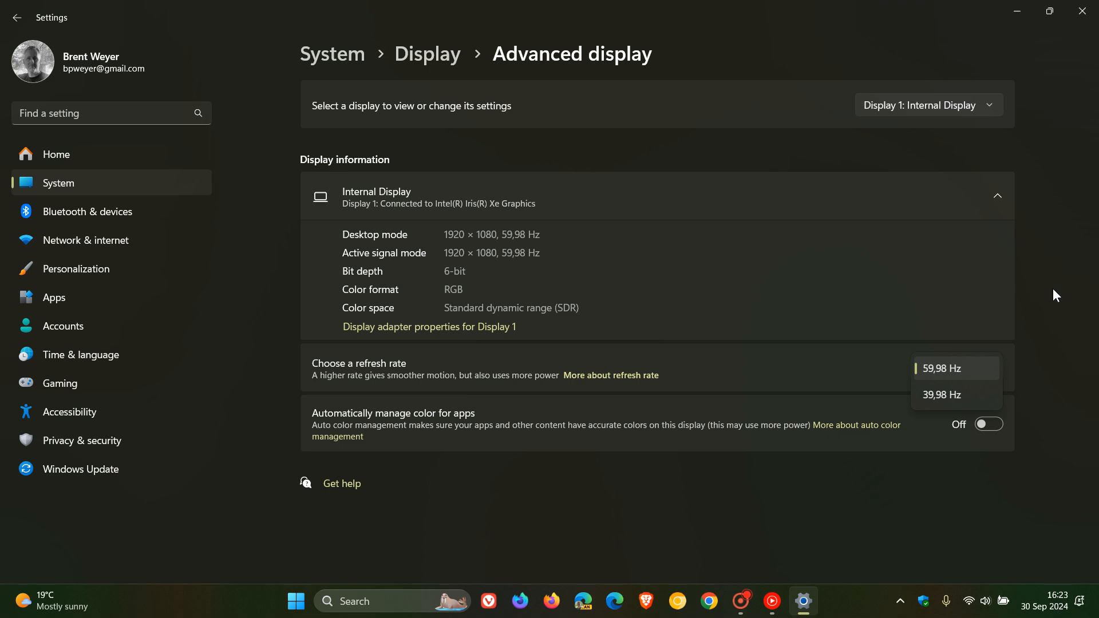
mouse_move(1042, 389)
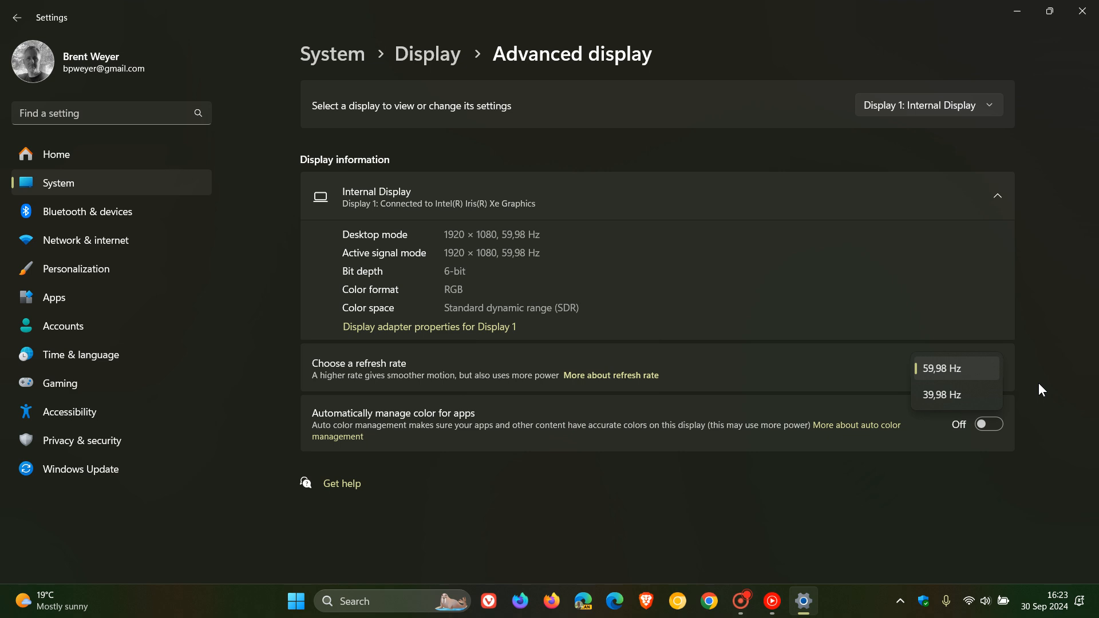
mouse_move(869, 282)
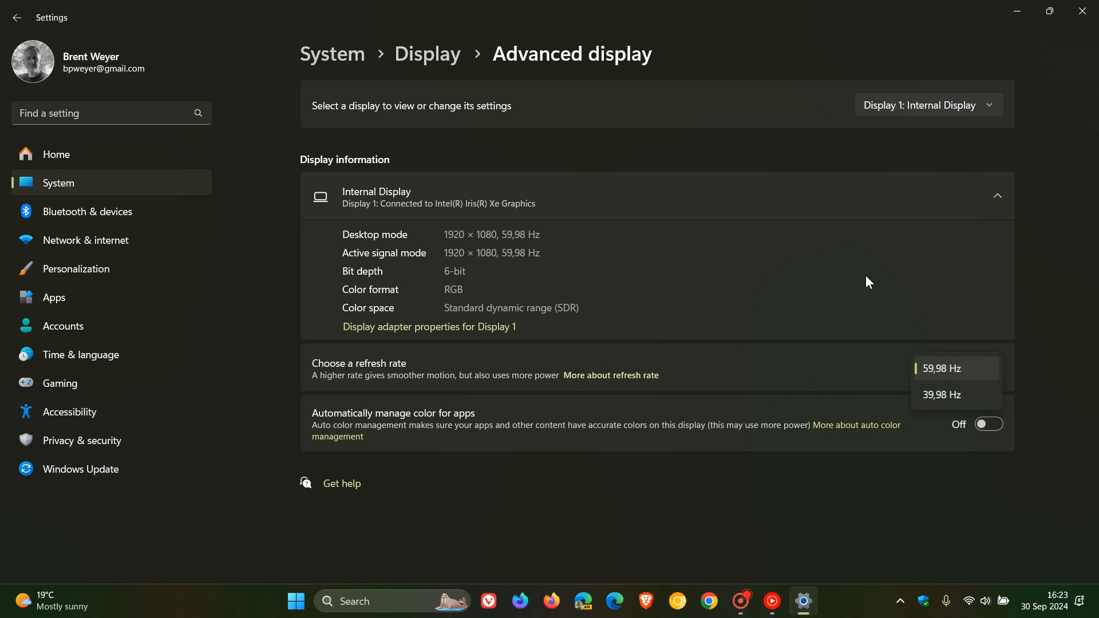
- Close the Settings window, returning to the desktop with refresh rate unchanged
left_click(942, 368)
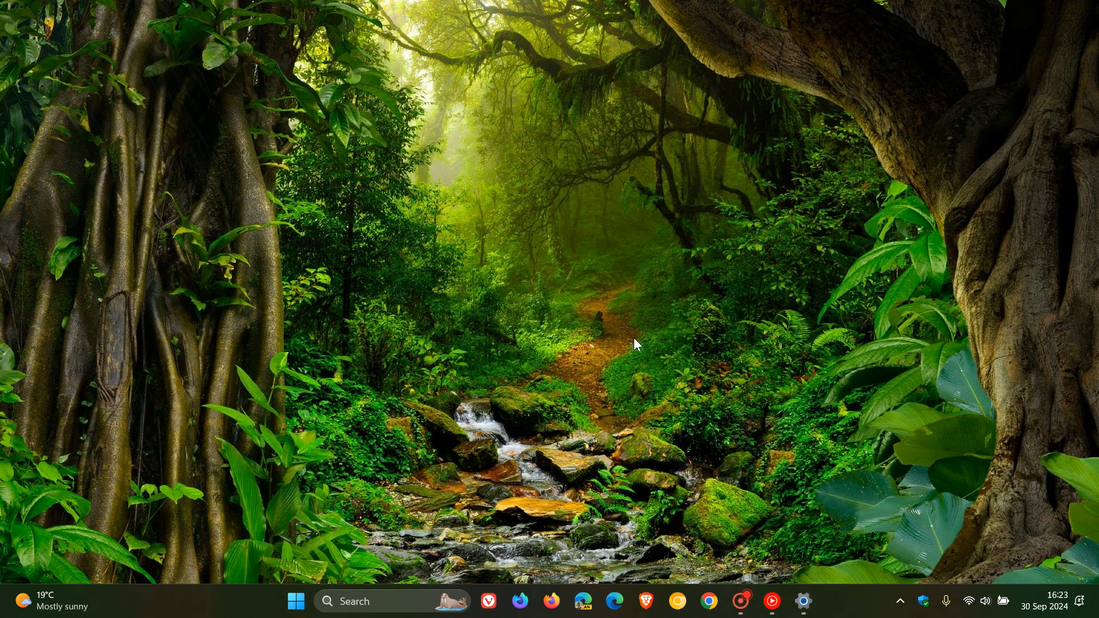
mouse_move(756, 263)
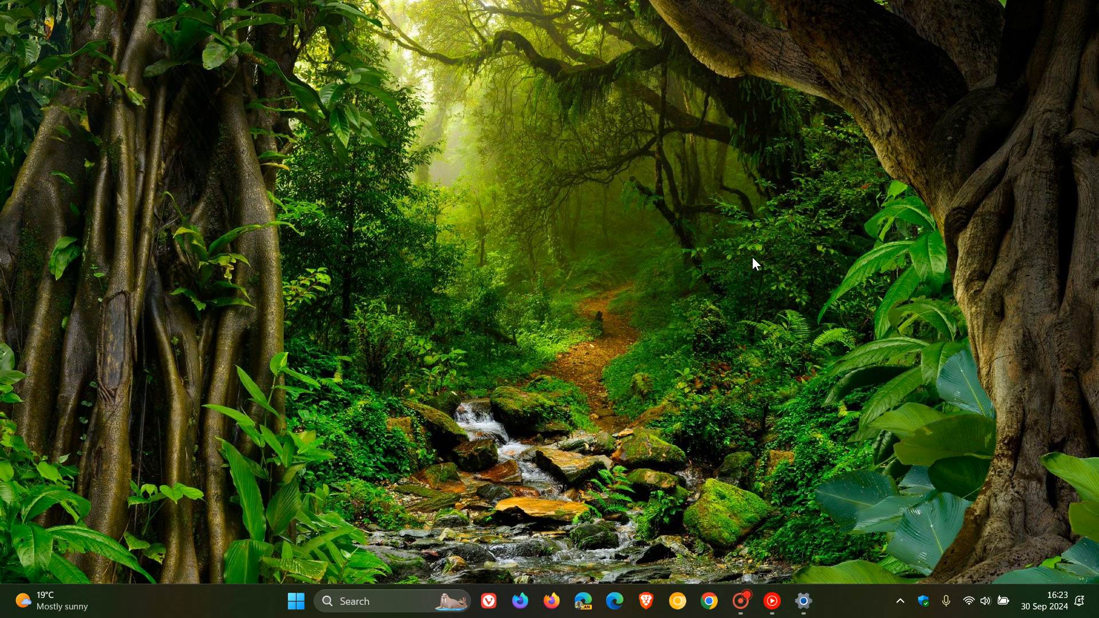